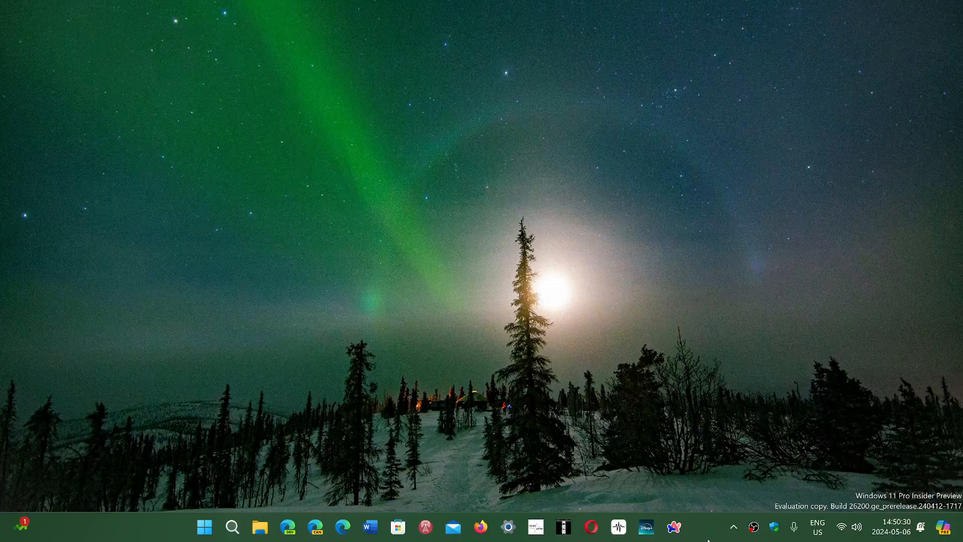
{"action": "mouse_move", "coordinate": [296, 471]}
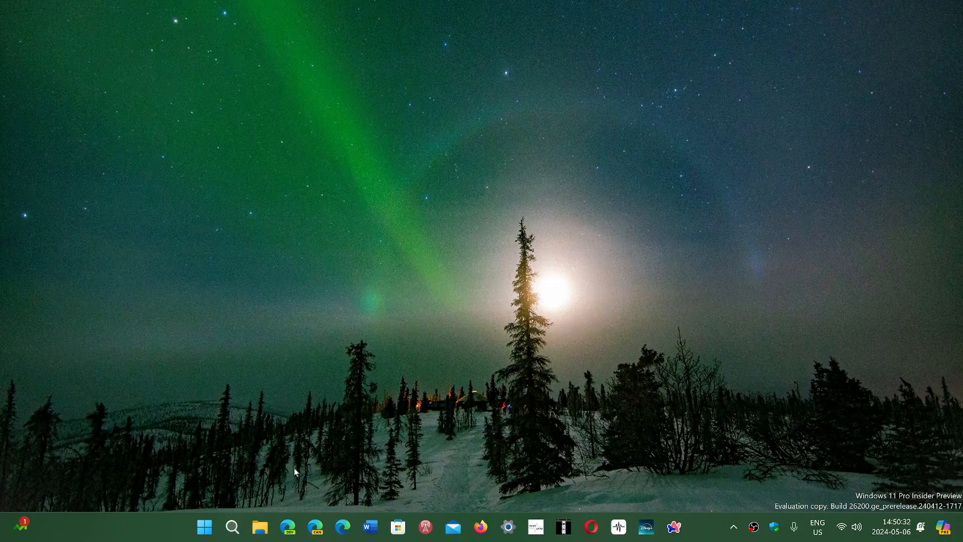
{"action": "mouse_move", "coordinate": [580, 390]}
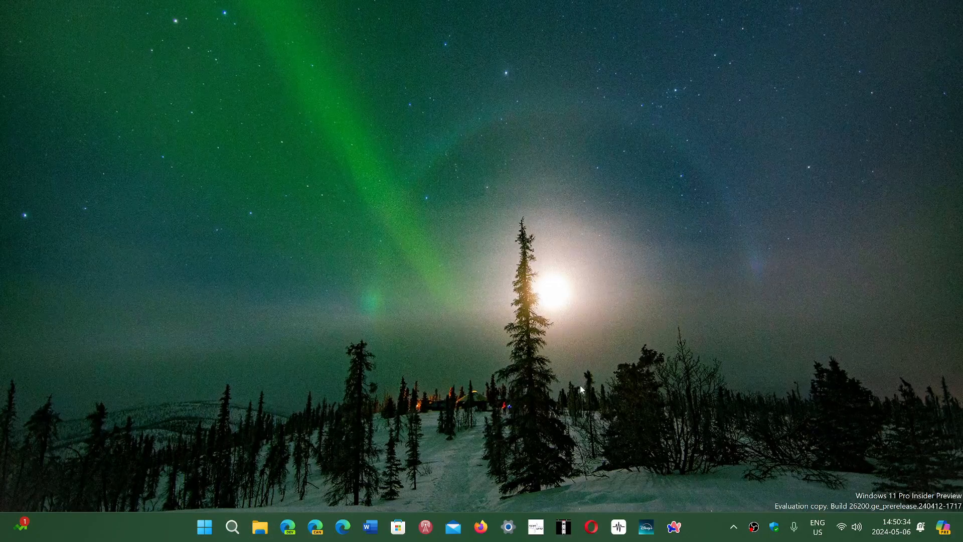
- Open File Explorer, then bring up the Start menu with its pinned apps and recommendations
{"action": "left_click", "coordinate": [259, 526]}
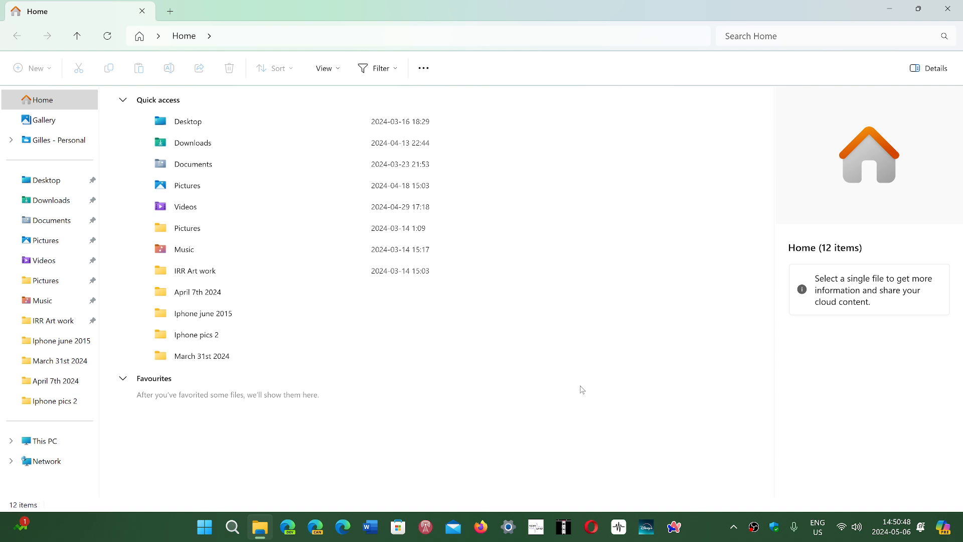
{"action": "mouse_move", "coordinate": [932, 5]}
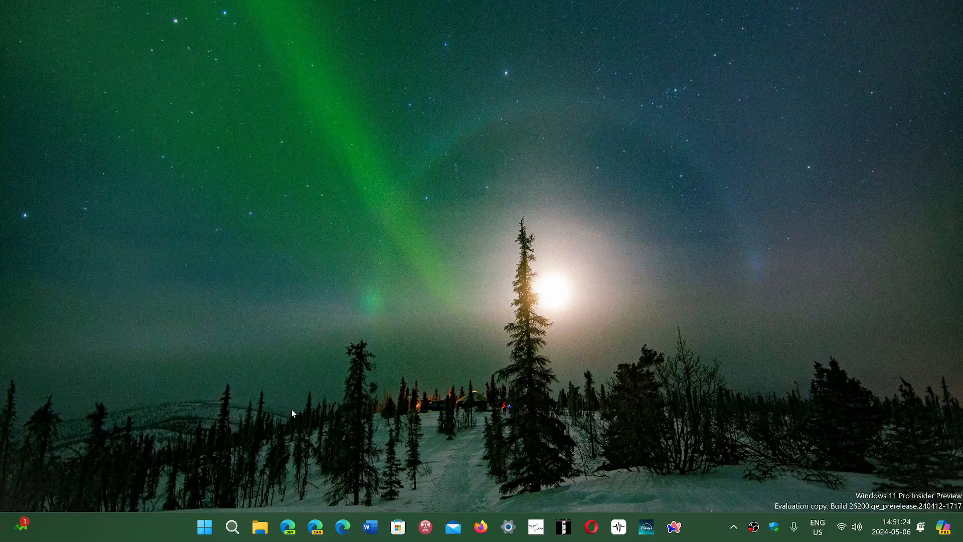
{"action": "left_click", "coordinate": [205, 526]}
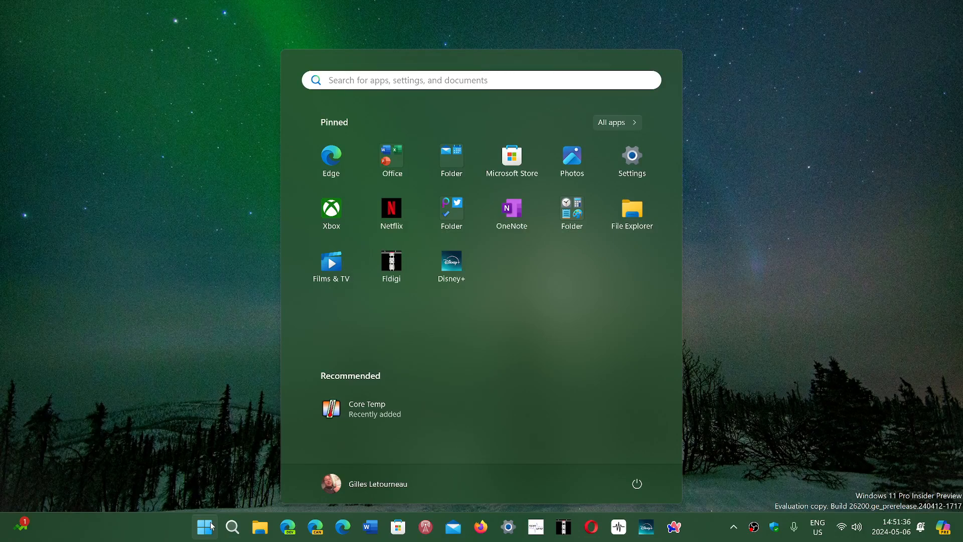
- Dismiss the Start menu and launch Microsoft Word from the taskbar
{"action": "left_click", "coordinate": [205, 526]}
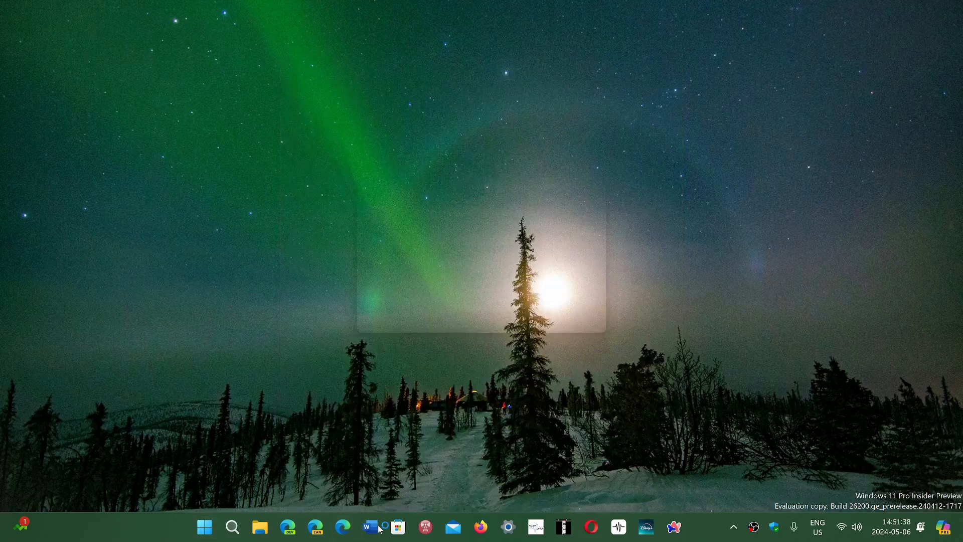
{"action": "left_click", "coordinate": [370, 527]}
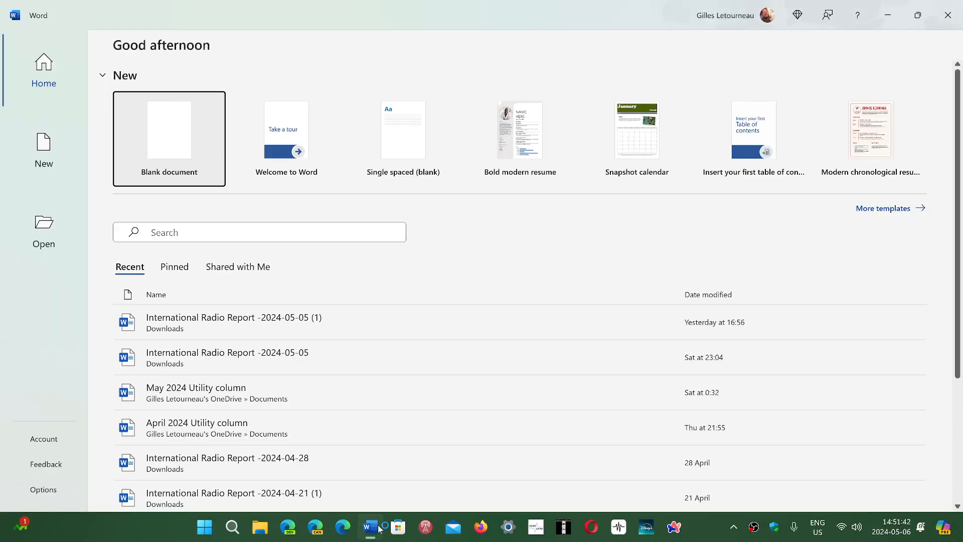
{"action": "mouse_move", "coordinate": [582, 167]}
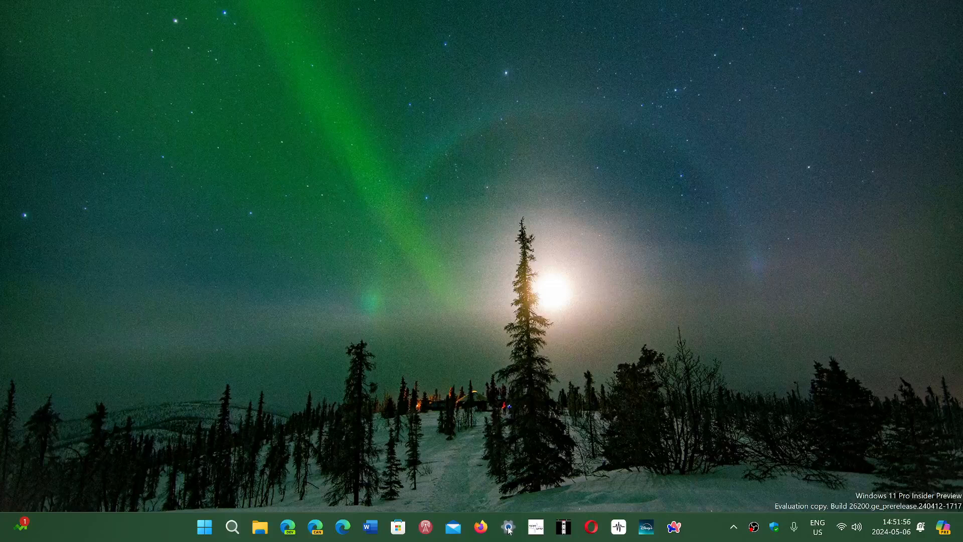
{"action": "left_click", "coordinate": [507, 526]}
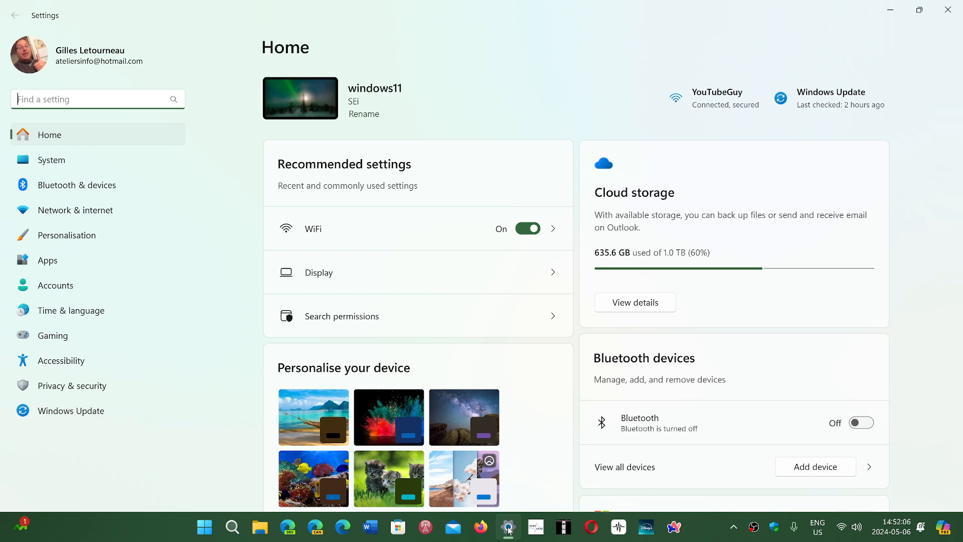
{"action": "mouse_move", "coordinate": [697, 537]}
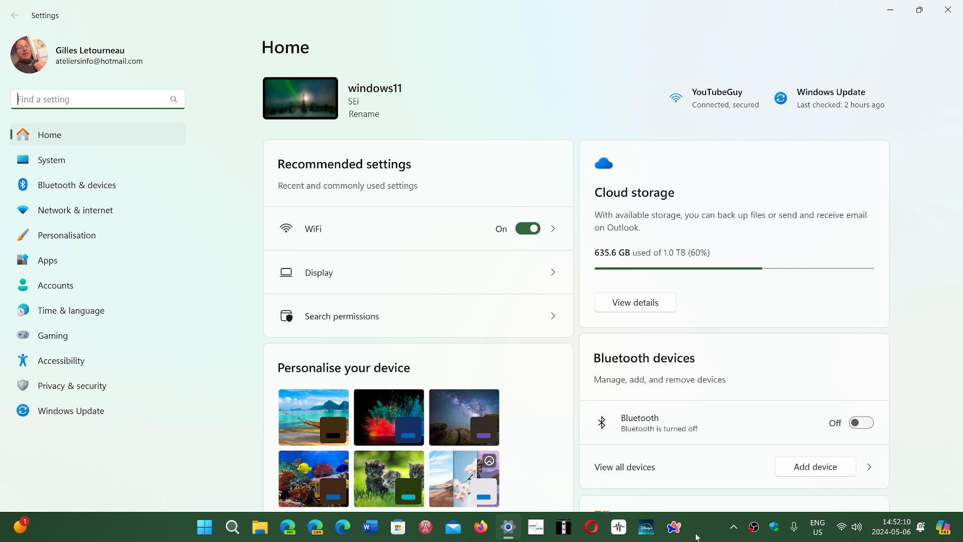
{"action": "mouse_move", "coordinate": [362, 298]}
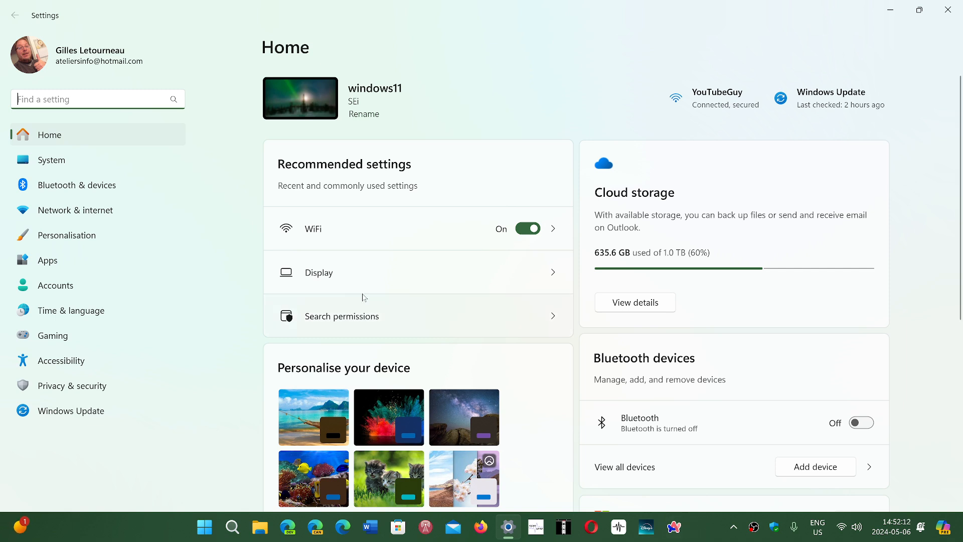
{"action": "mouse_move", "coordinate": [129, 163]}
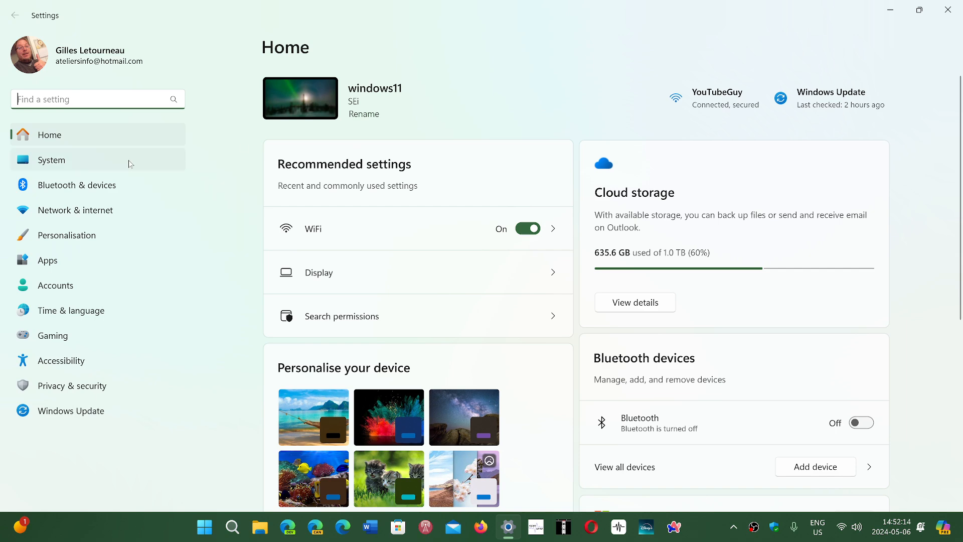
{"action": "left_click", "coordinate": [52, 159]}
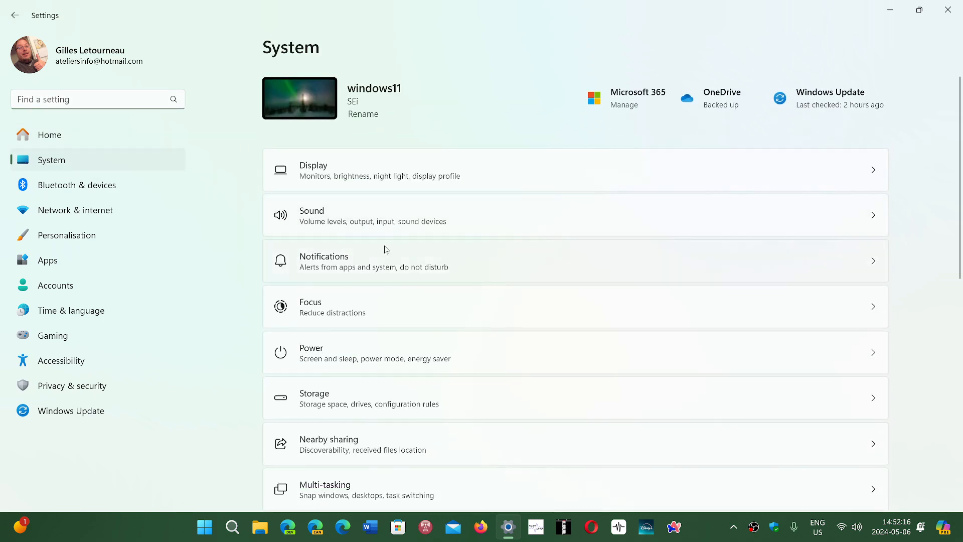
{"action": "mouse_move", "coordinate": [456, 403]}
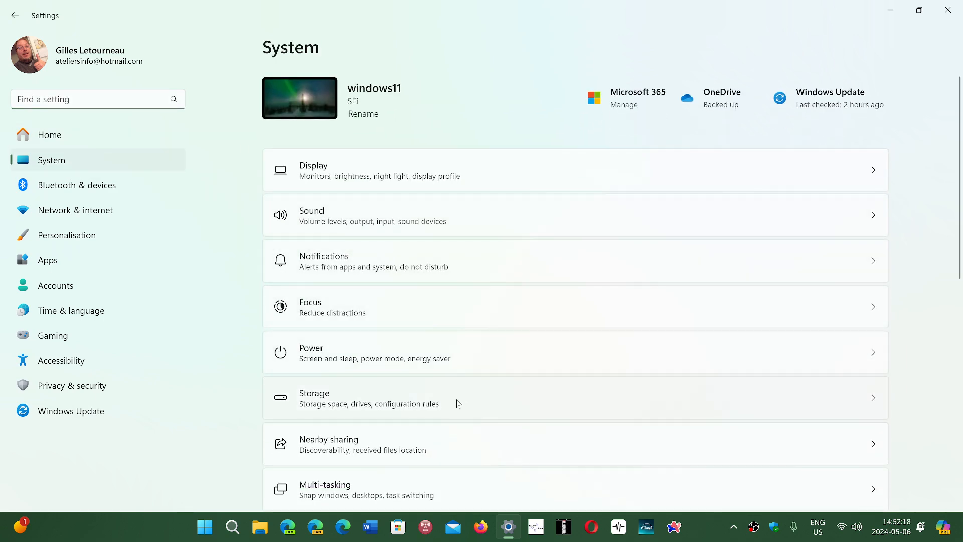
{"action": "mouse_move", "coordinate": [473, 478]}
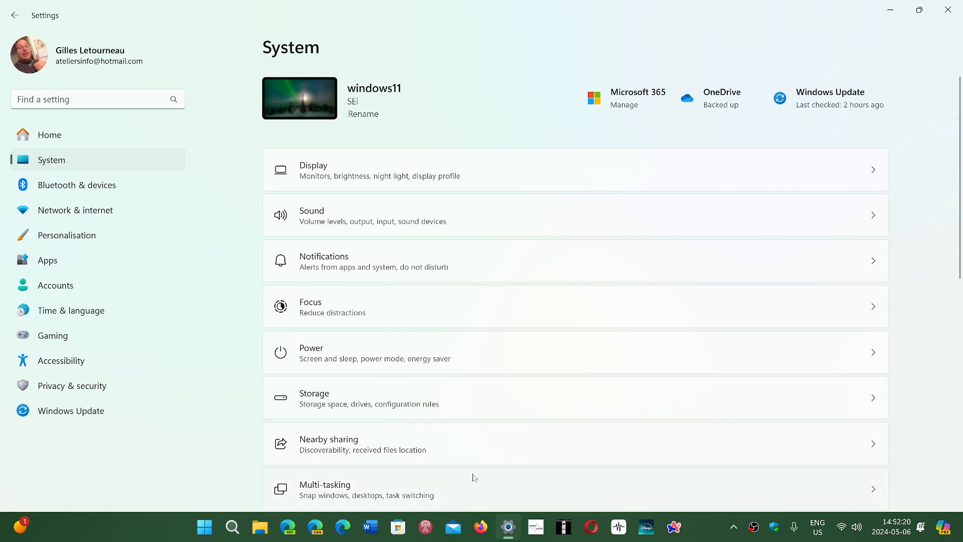
{"action": "mouse_move", "coordinate": [479, 420]}
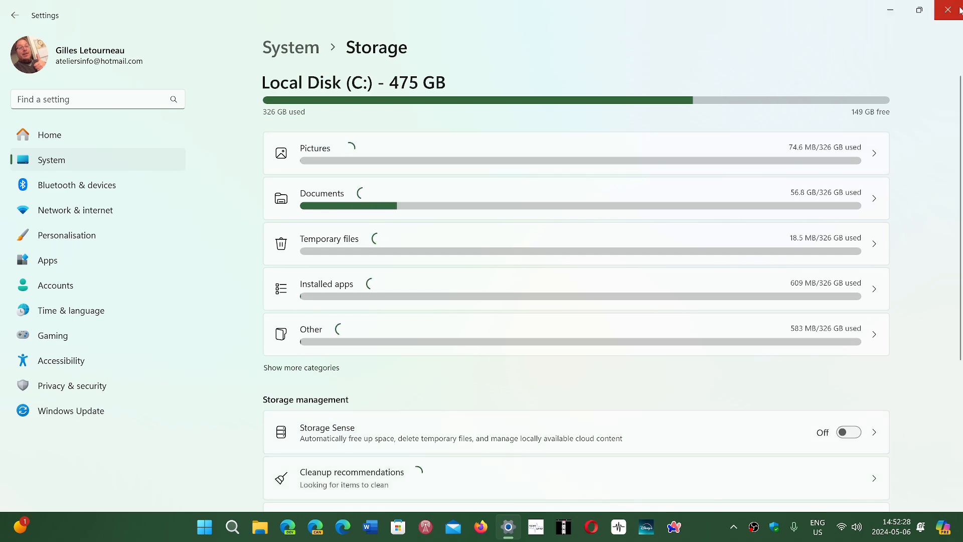
{"action": "left_click", "coordinate": [950, 10]}
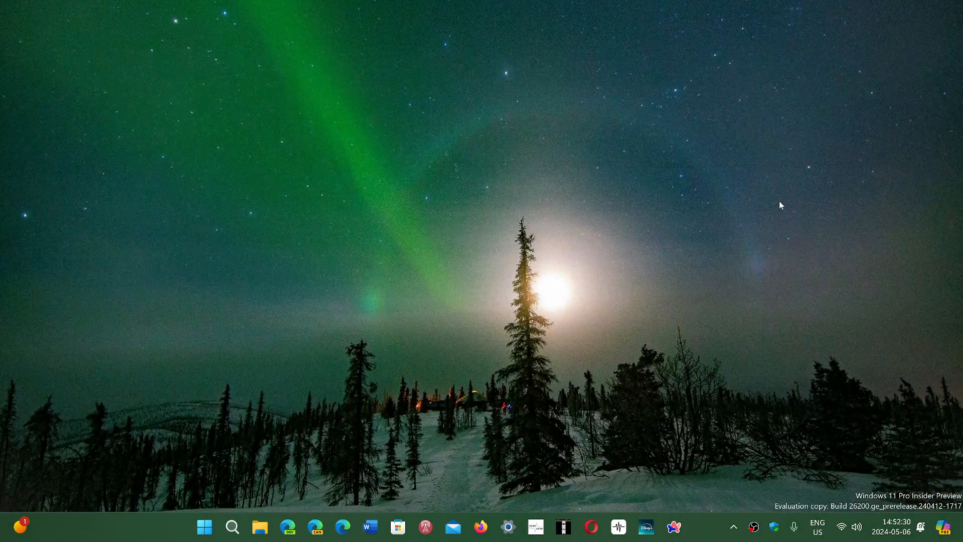